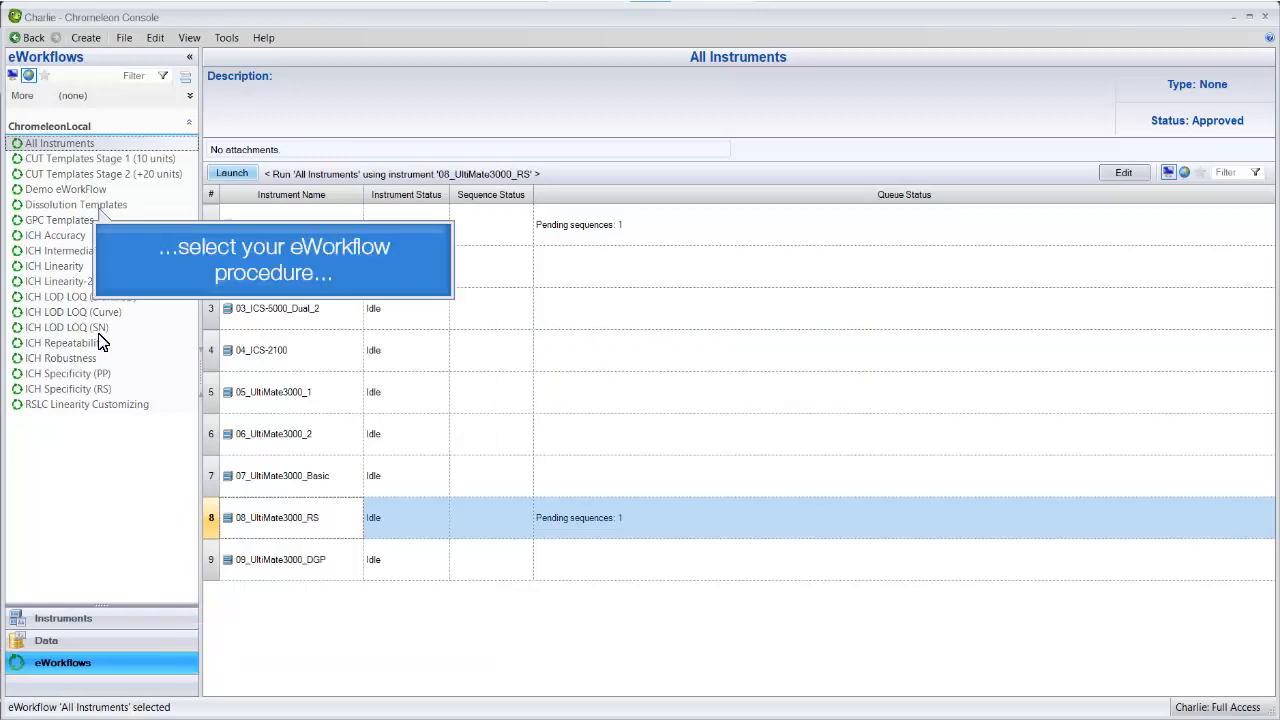
# Select the Demo eWorkFlow procedure for the 07_UltiMate3000_Basic instrument
pyautogui.click(66, 189)
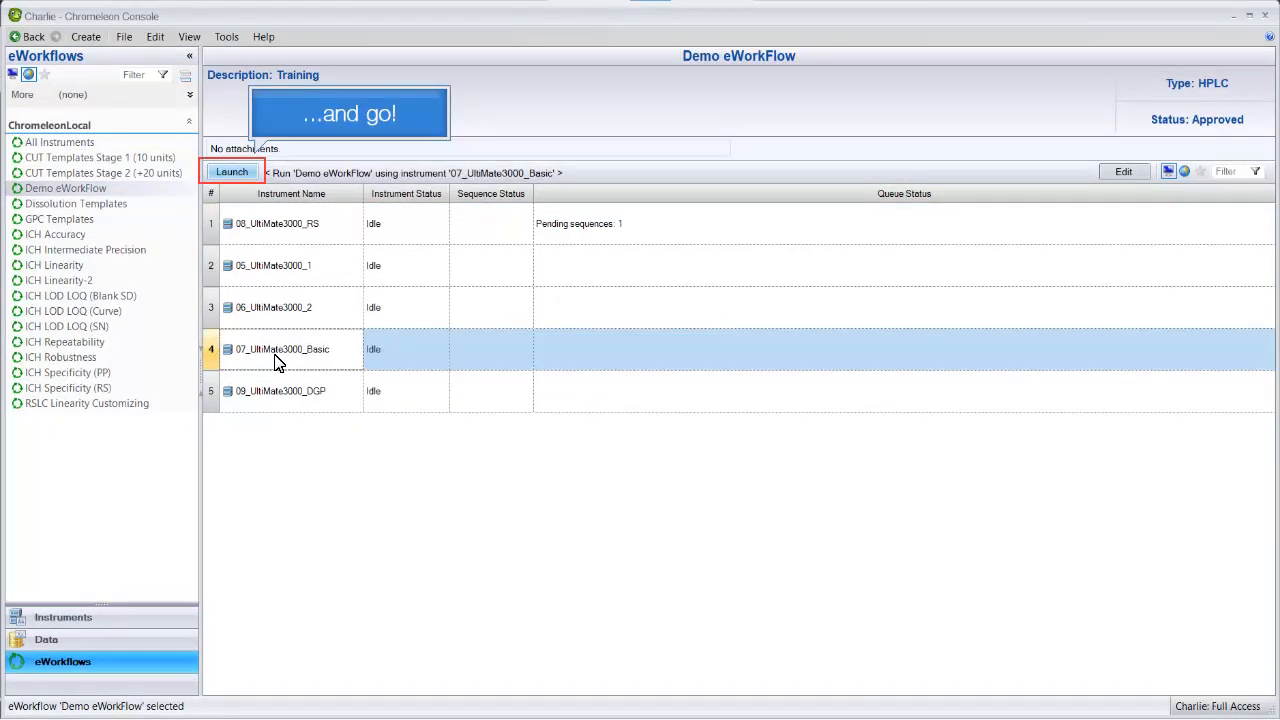
# Launch the wizard with start position RA5, run-after-creation enabled, and review the sample preview
pyautogui.click(231, 171)
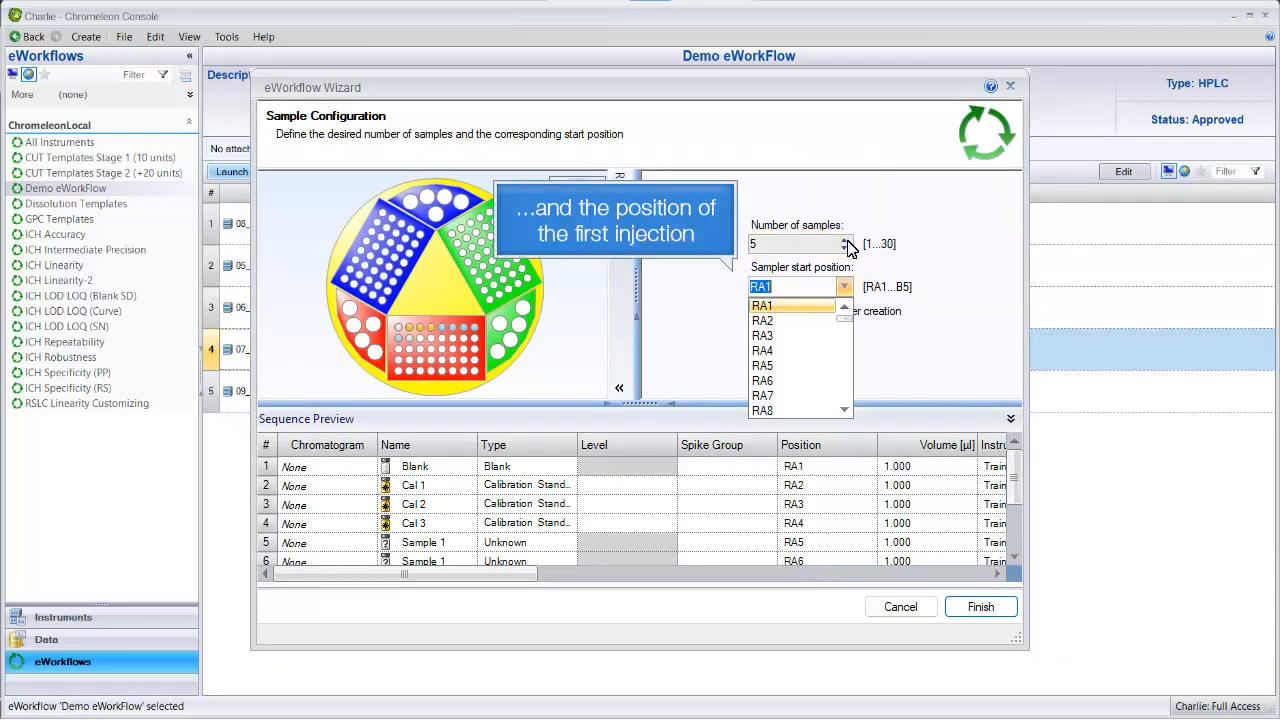
pyautogui.click(762, 365)
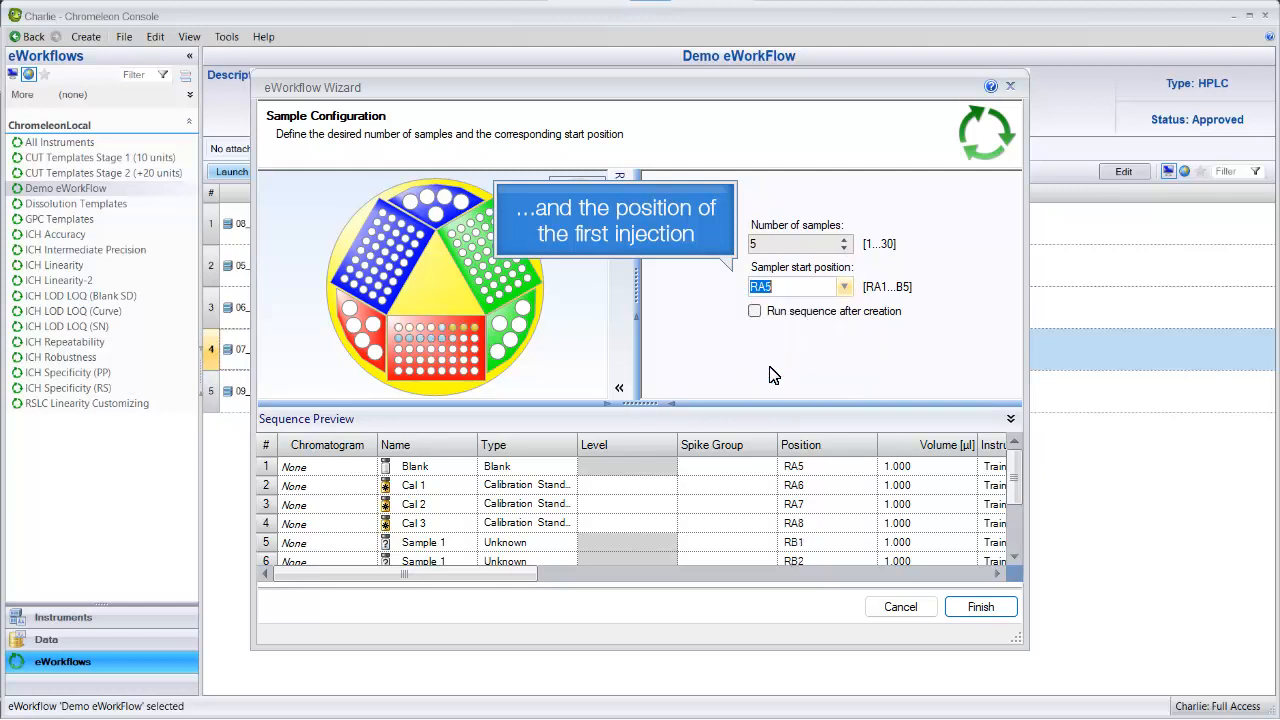
pyautogui.click(754, 311)
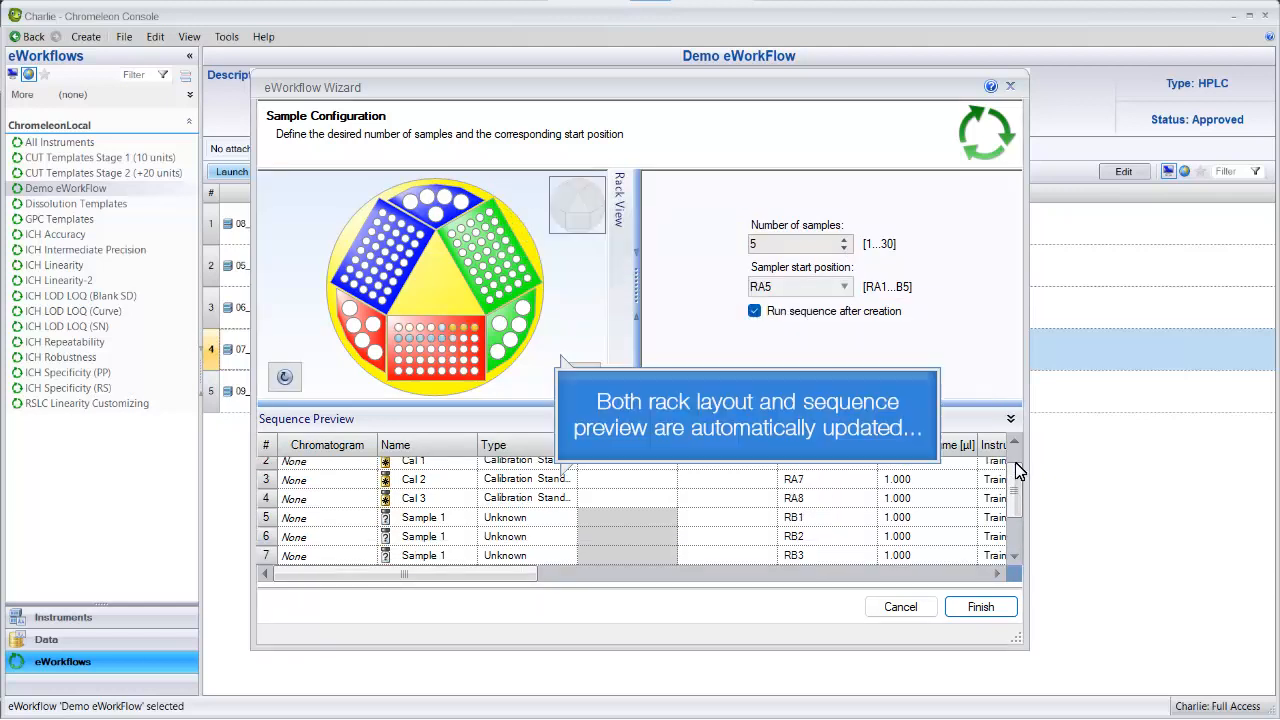
pyautogui.scroll(-3)
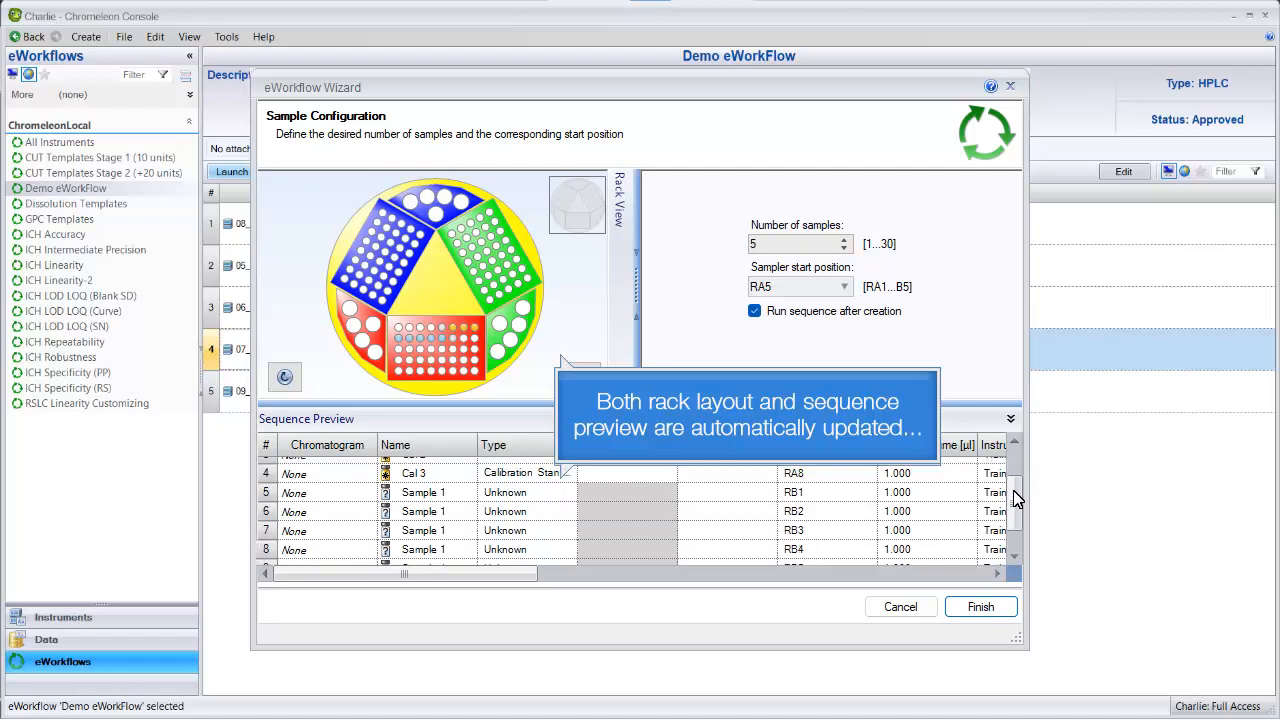
pyautogui.scroll(-3)
pyautogui.write('GA1')
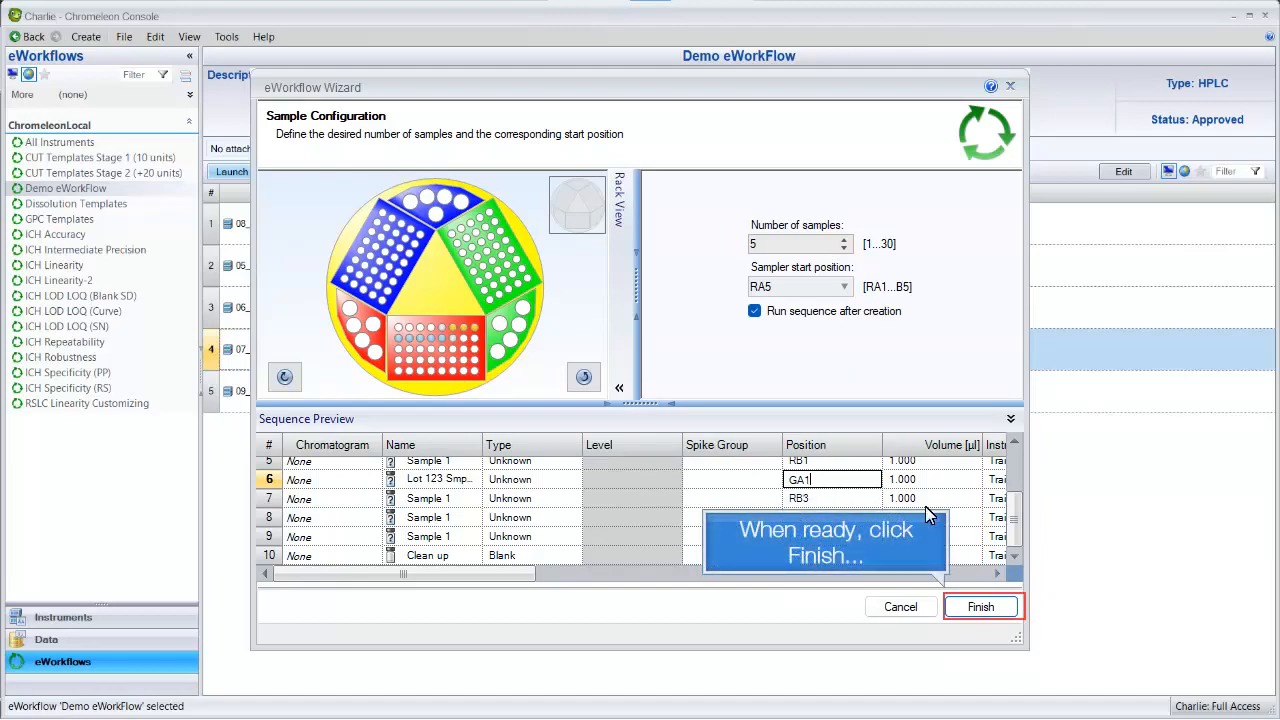
# Finish the wizard to create and run the sequence, then view the running instrument
pyautogui.click(981, 606)
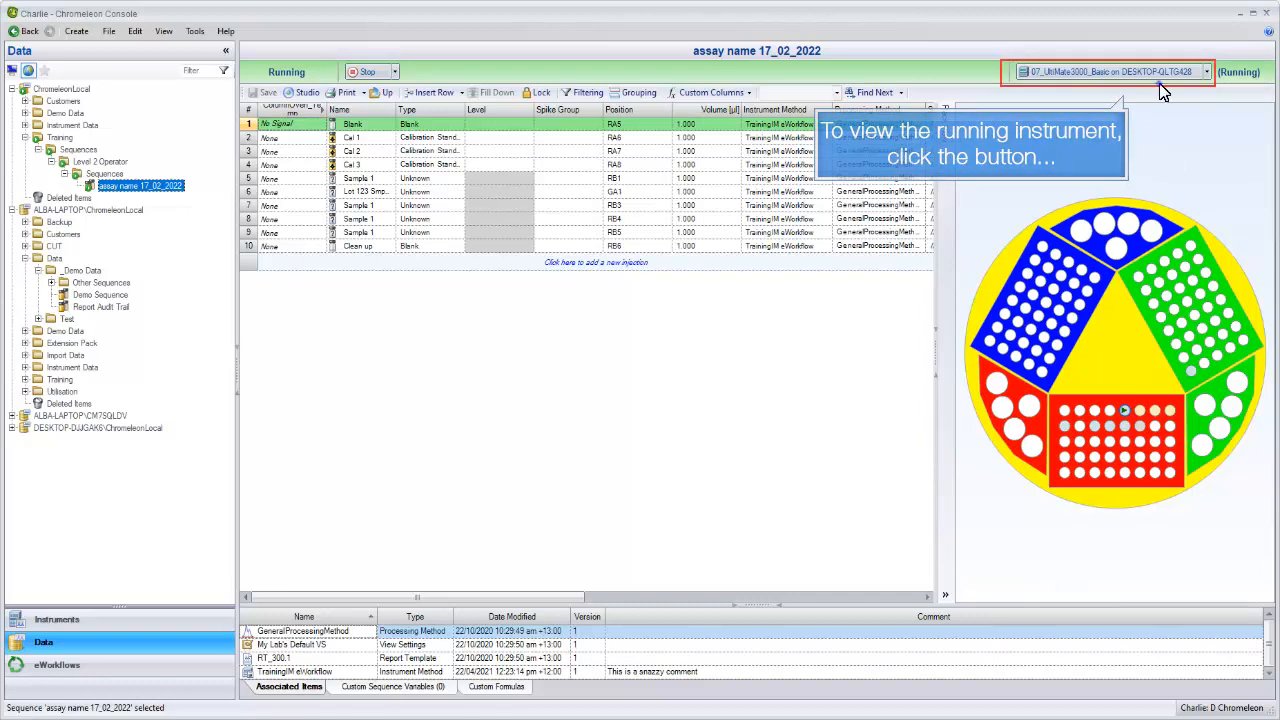
pyautogui.click(1108, 71)
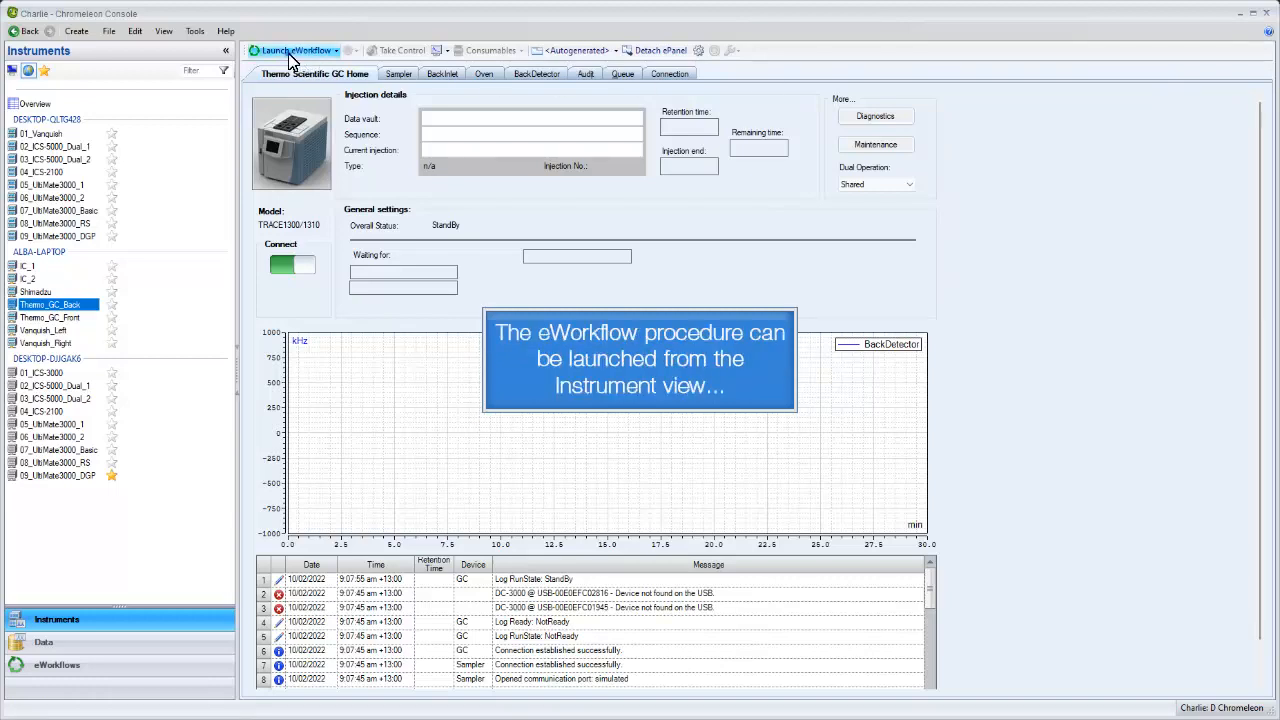
# Launch an eWorkflow from Thermo_GC_Back with 10 samples including the linked front instrument
pyautogui.click(290, 50)
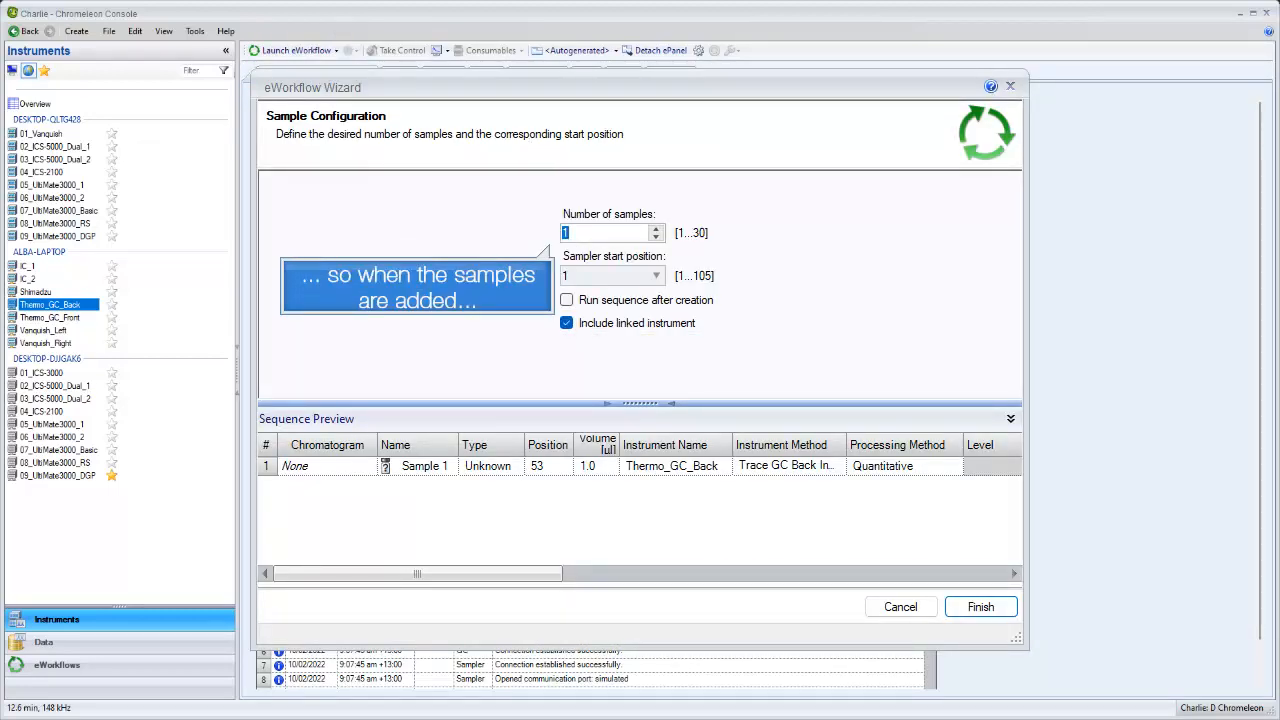
pyautogui.write('10')
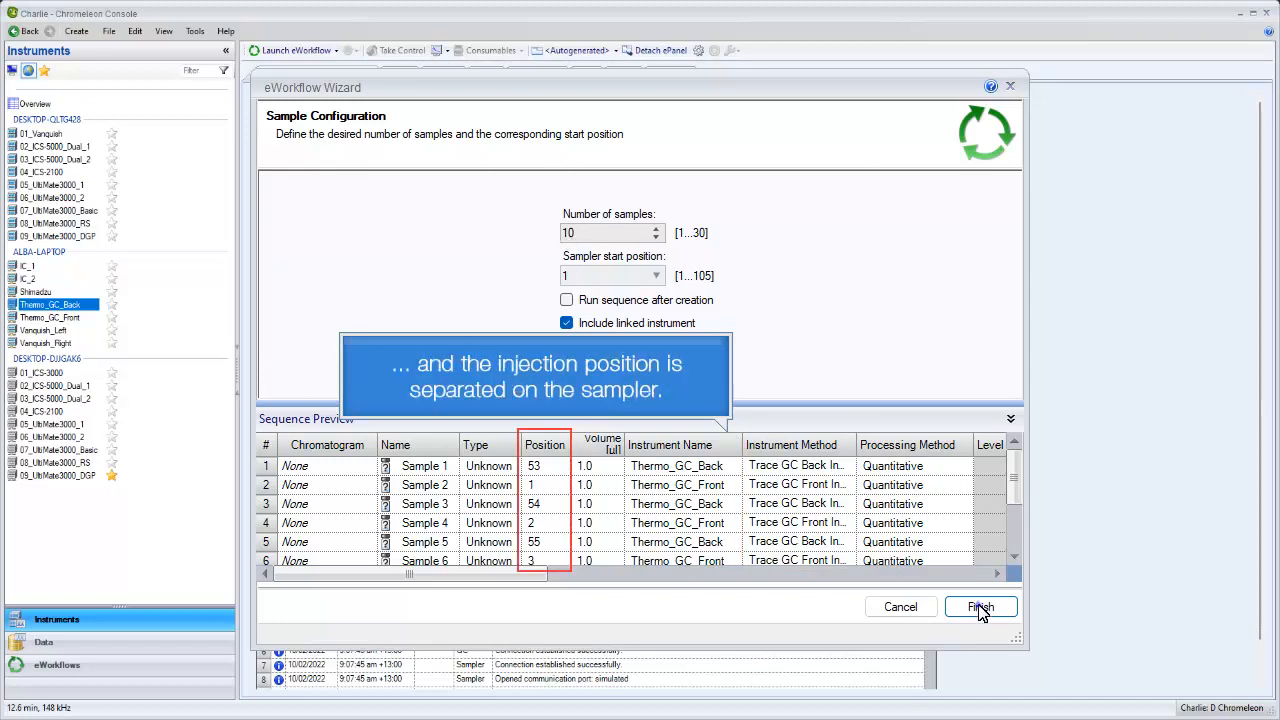
pyautogui.click(979, 607)
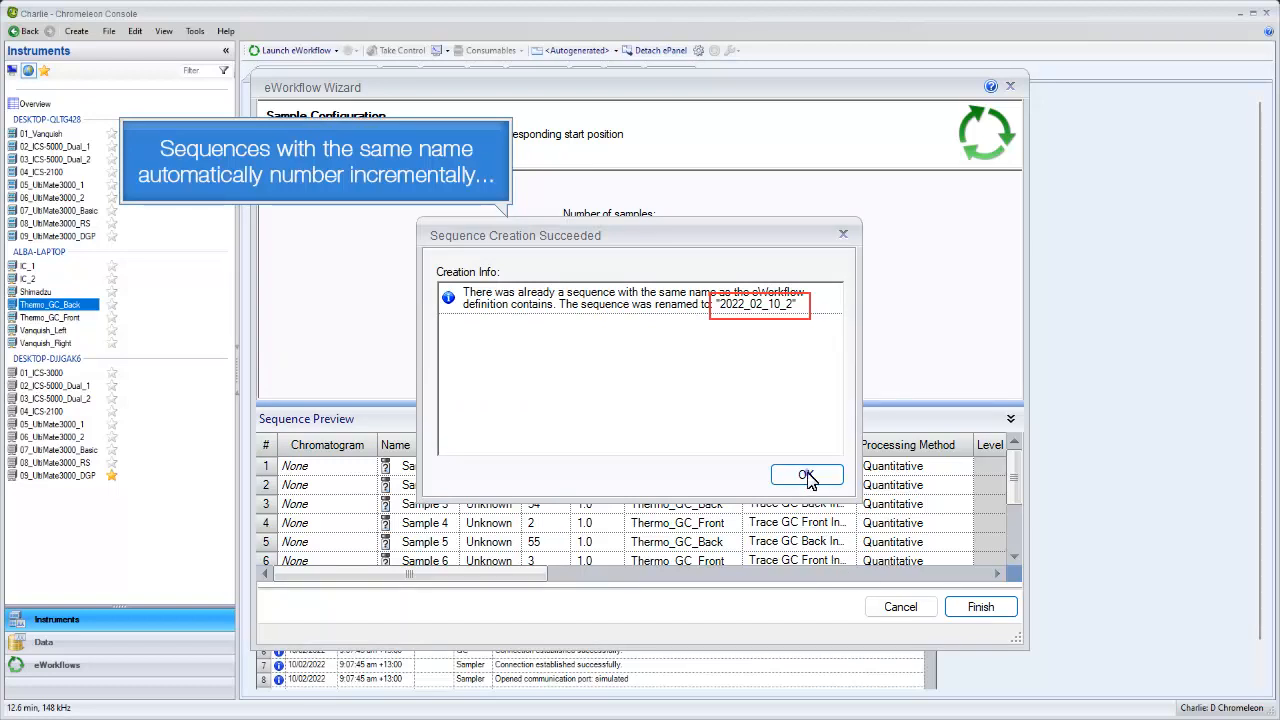
# Dismiss the success notice and view sequences 2022_02_10_2 and 2022_02_10_3 in Data
pyautogui.click(807, 474)
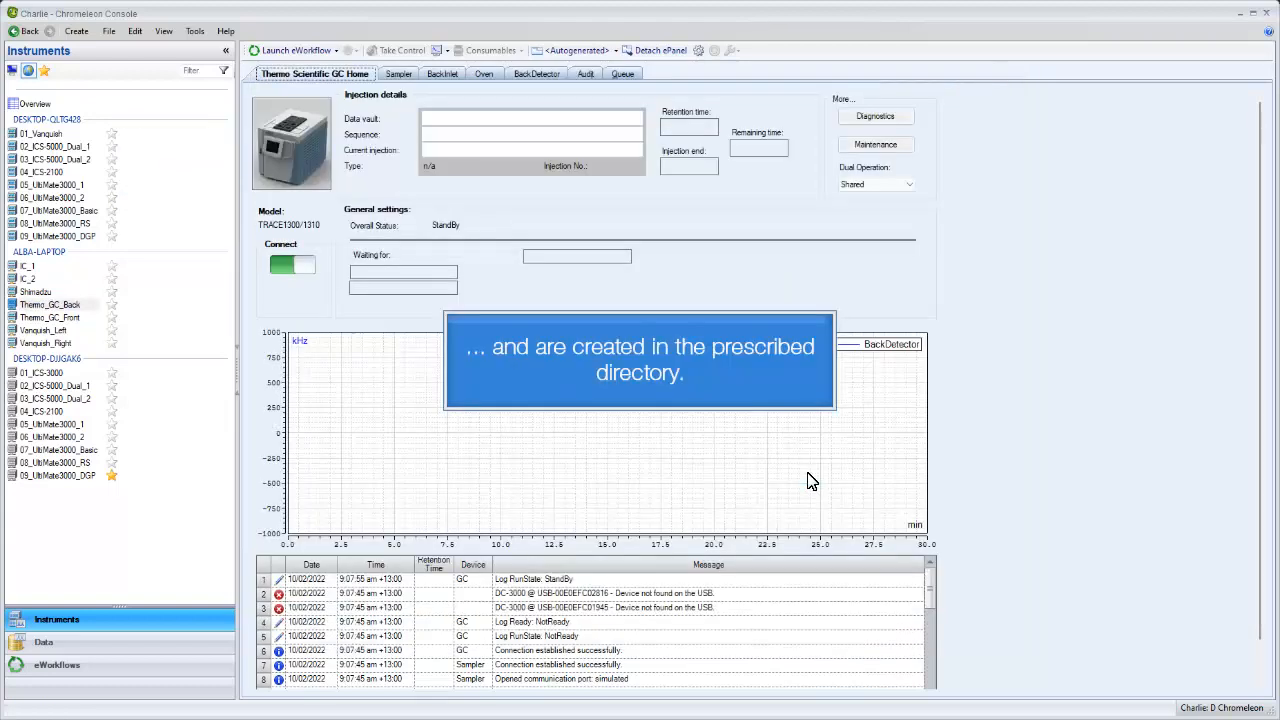
pyautogui.click(43, 641)
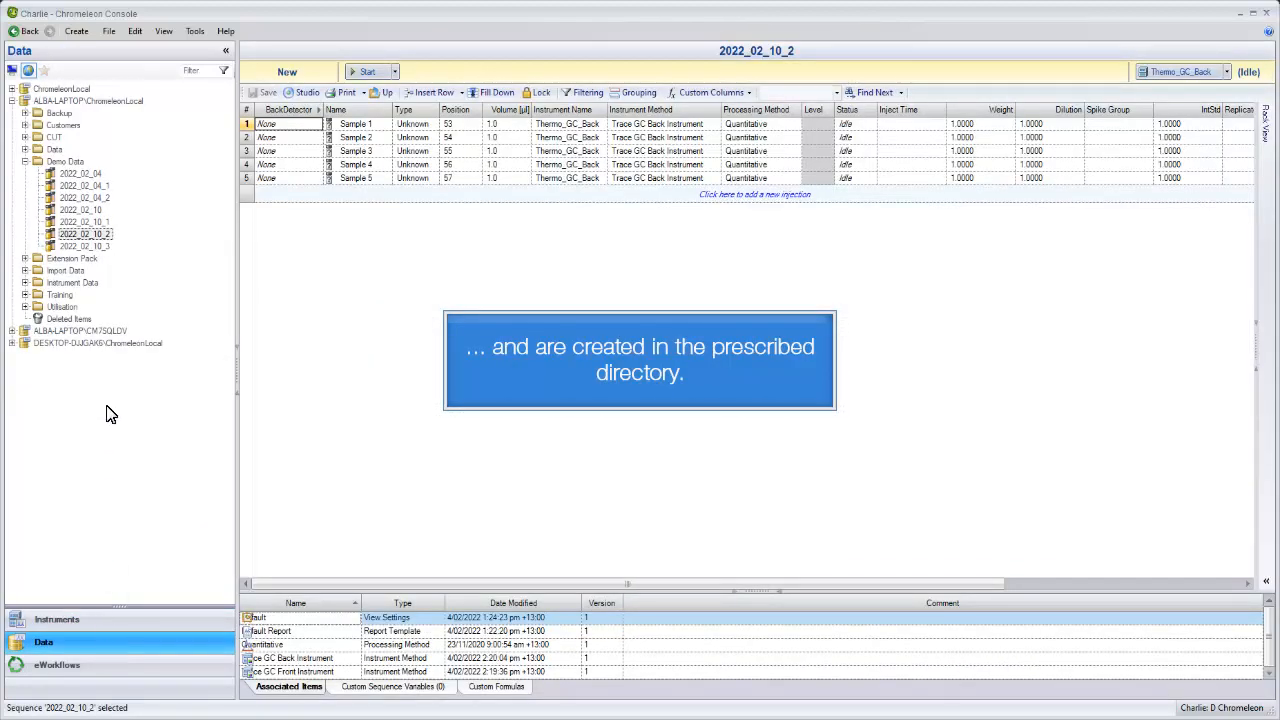
pyautogui.click(85, 246)
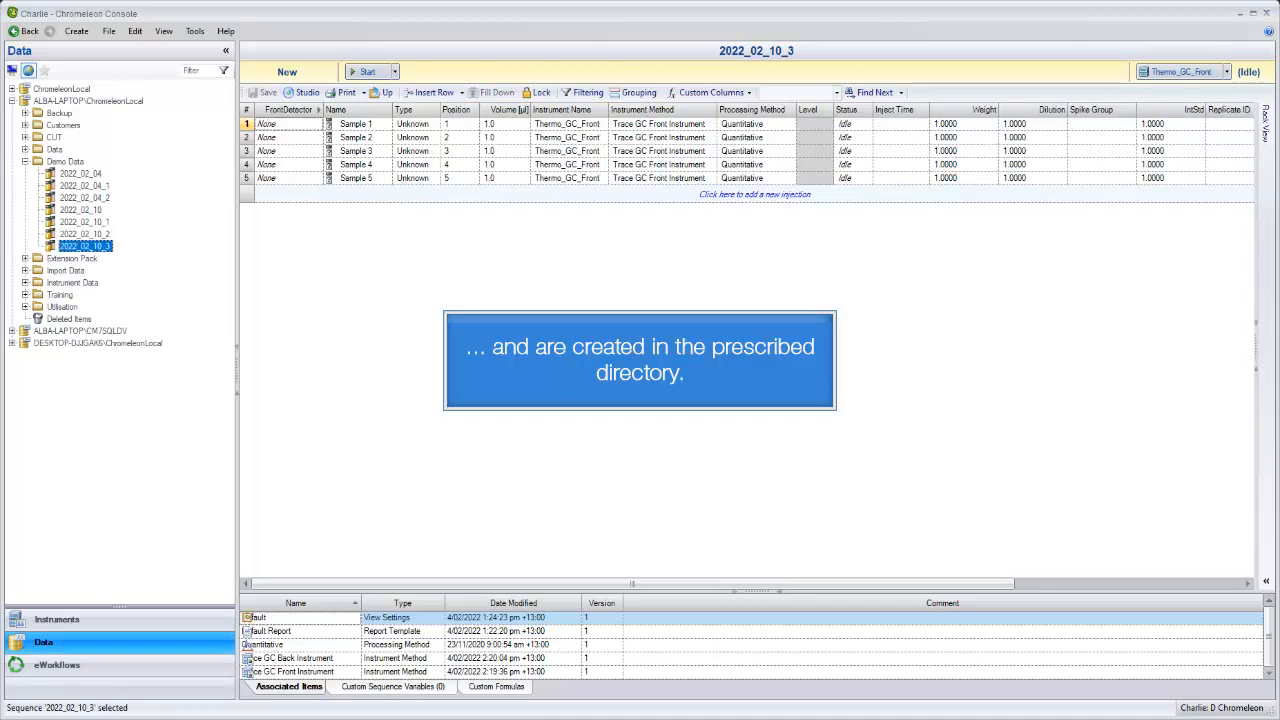